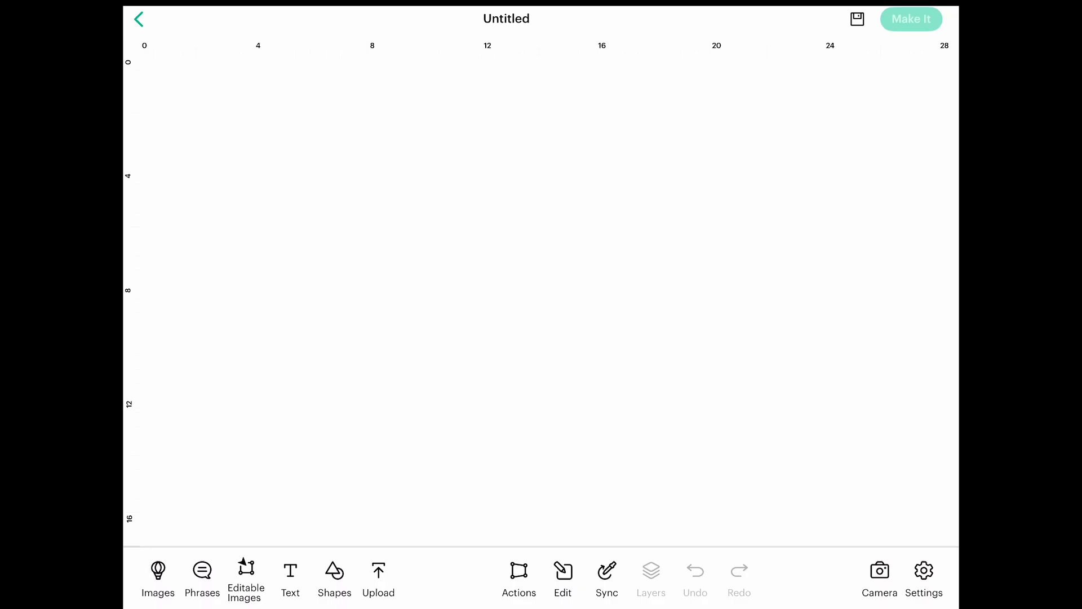
- Return from the blank canvas to Home and reach Settings through the main menu
left_click(138, 19)
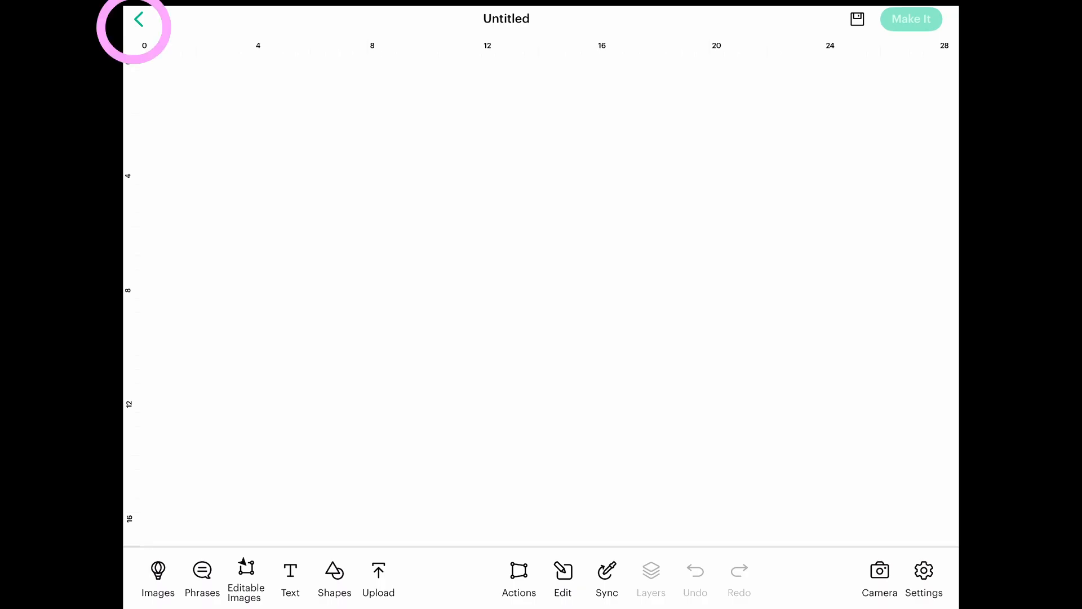
left_click(138, 19)
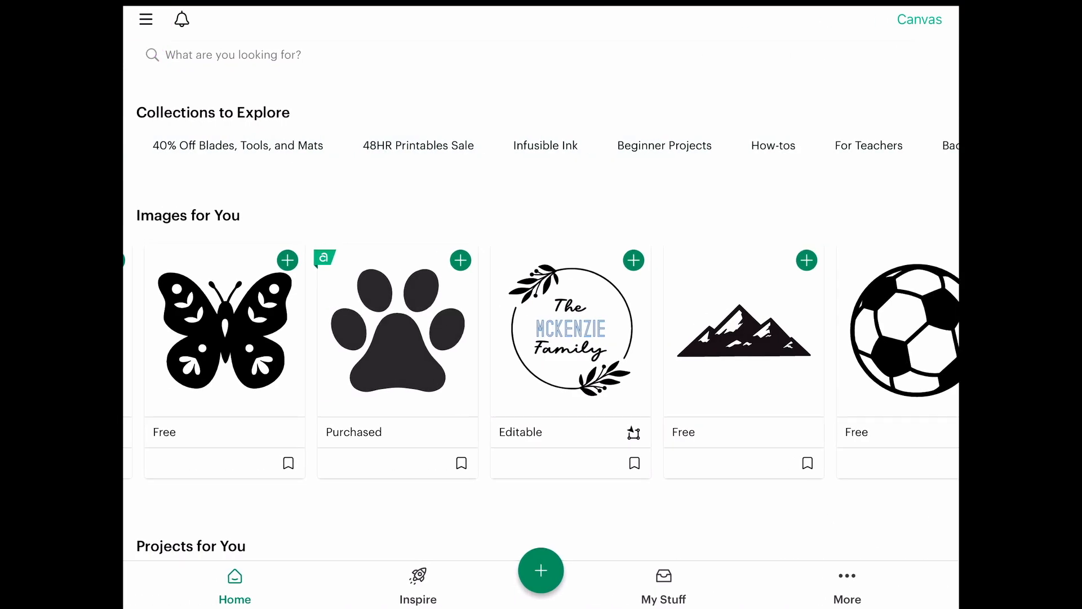
left_click(145, 19)
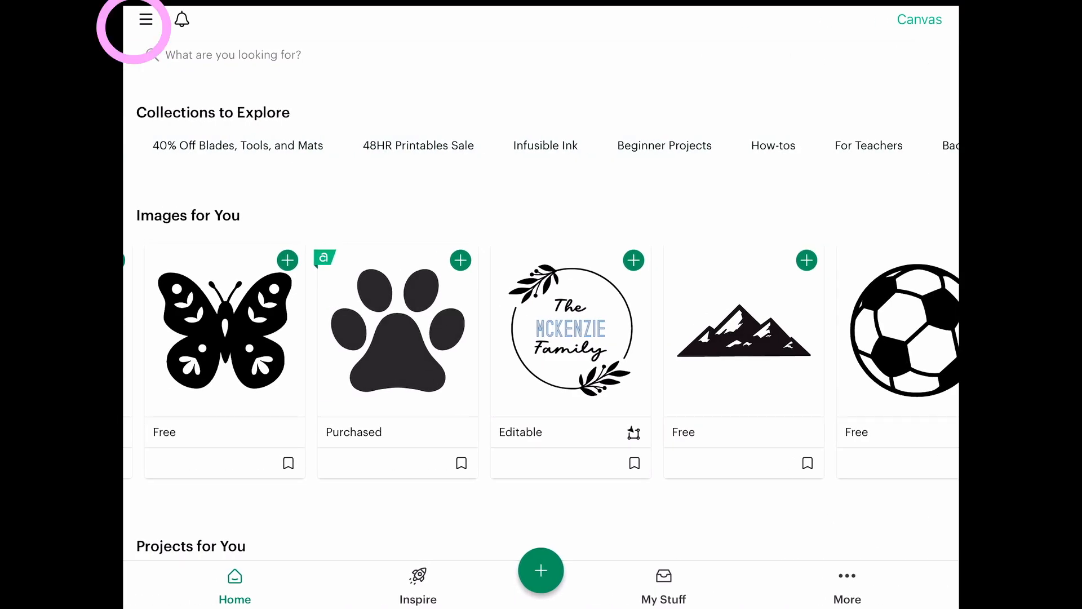
left_click(146, 19)
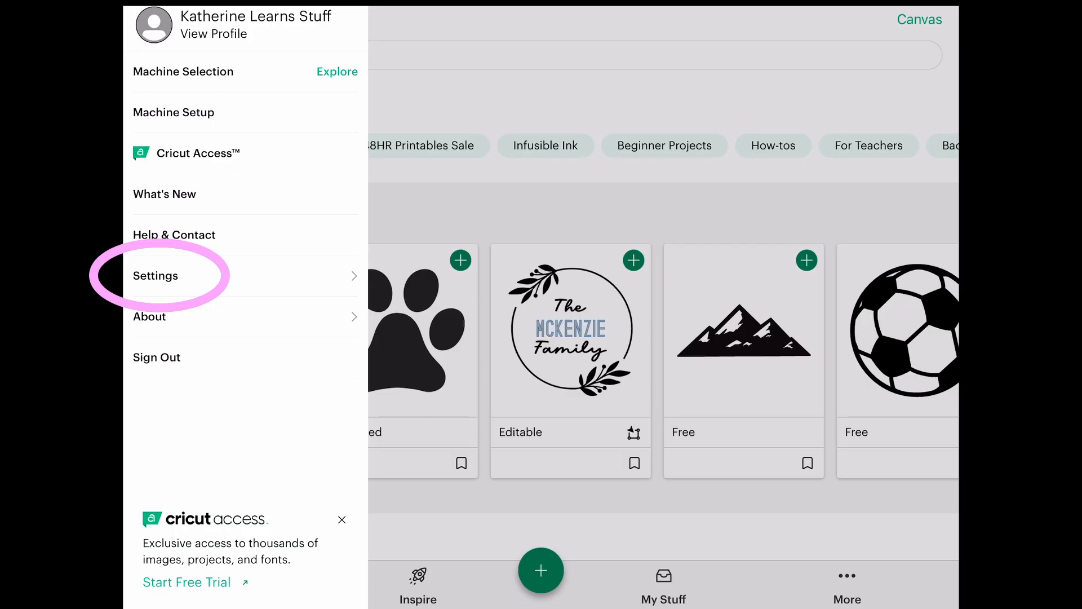
left_click(156, 275)
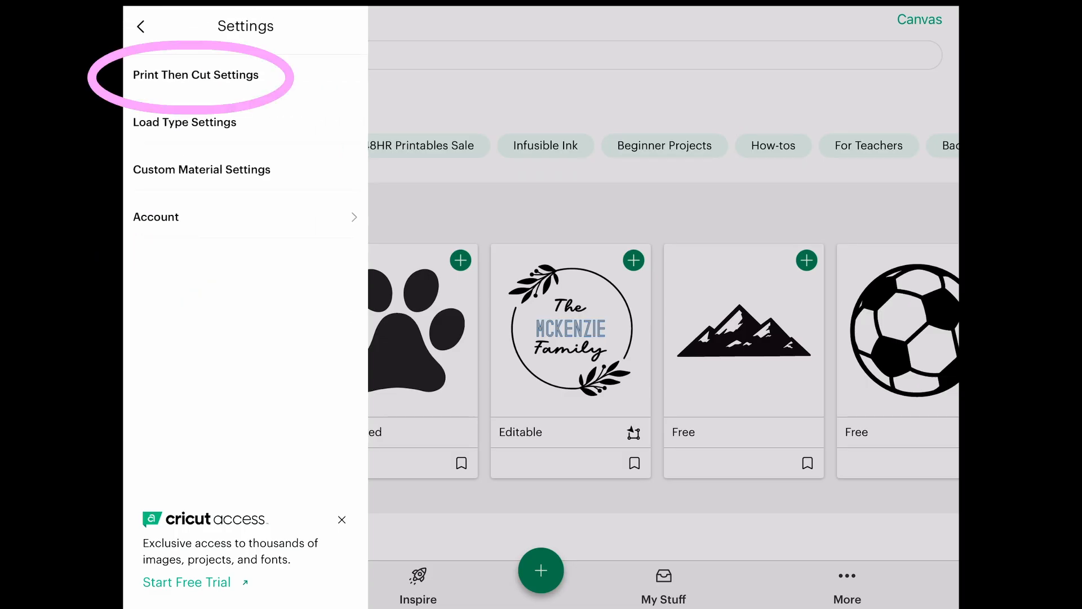
- Start Calibrate Your Machine from the Print Then Cut settings
left_click(195, 74)
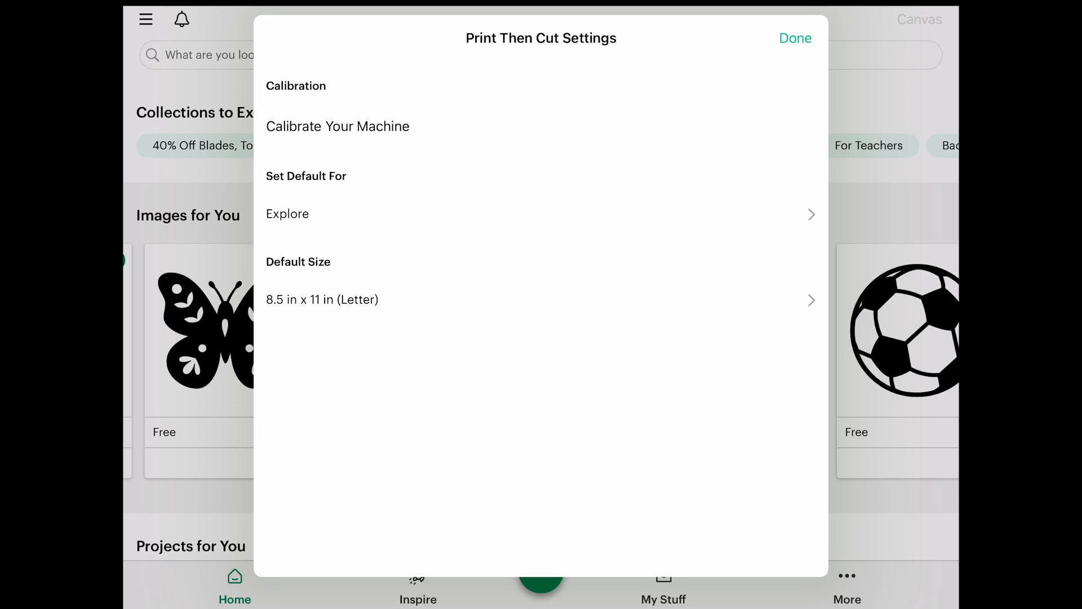
left_click(337, 126)
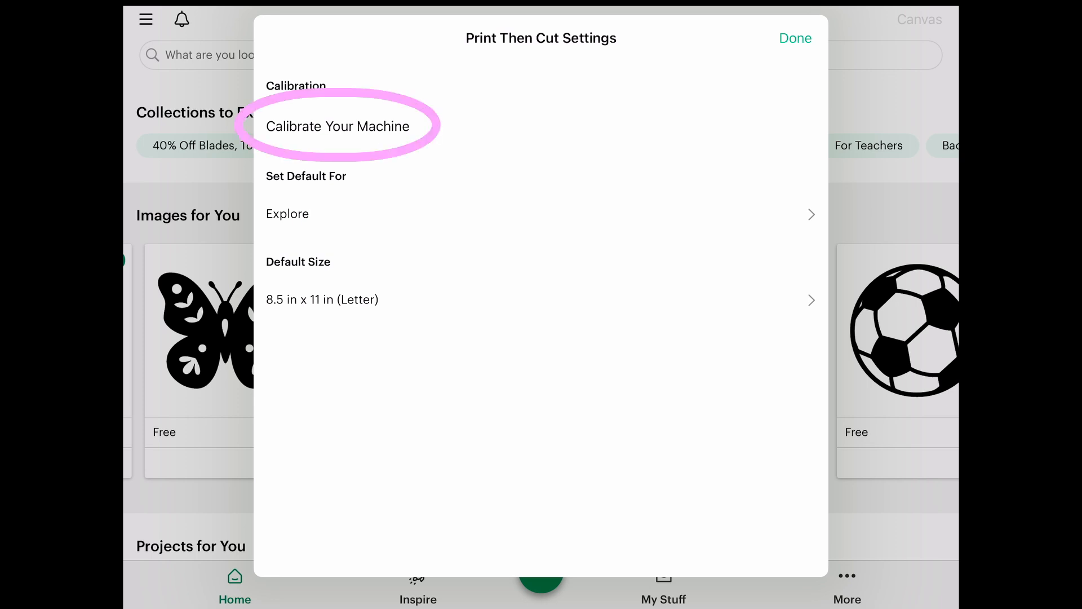
left_click(338, 126)
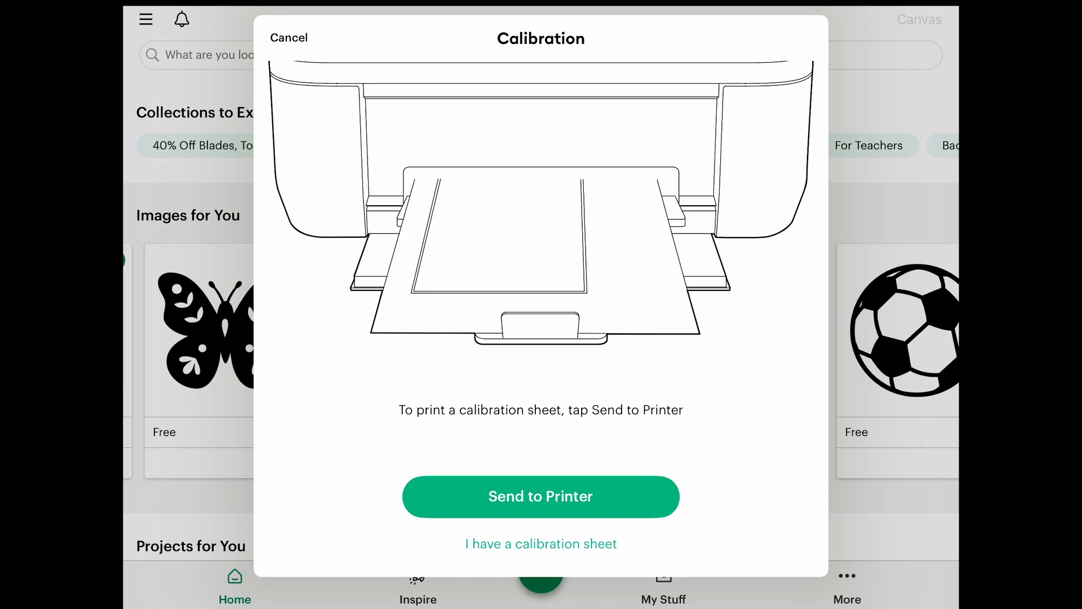
- Print the calibration sheet on the EPSON printer and reach the place-on-mat step
left_click(540, 496)
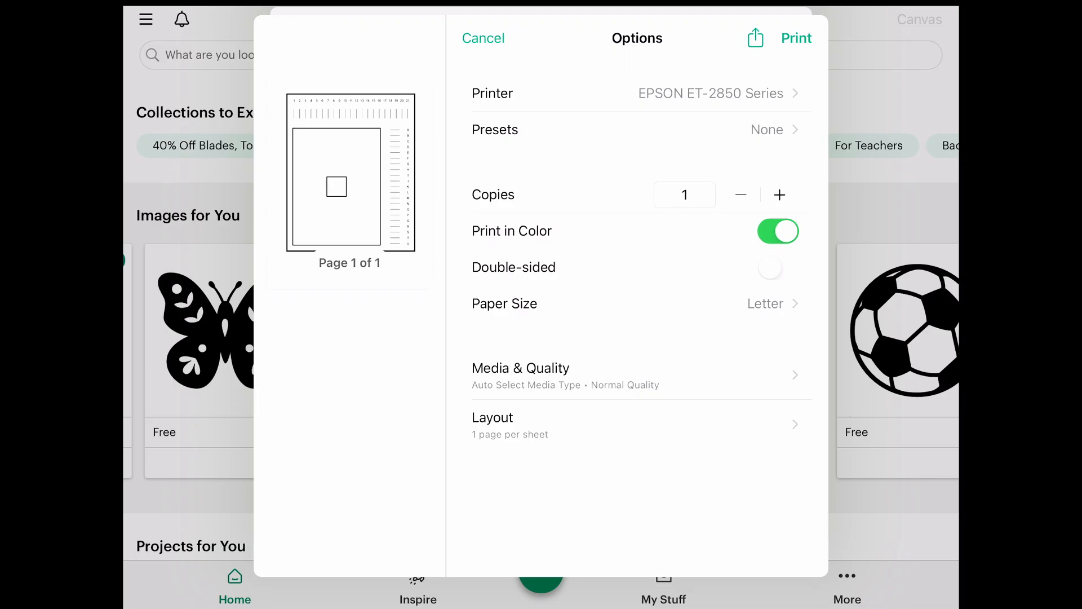
left_click(796, 39)
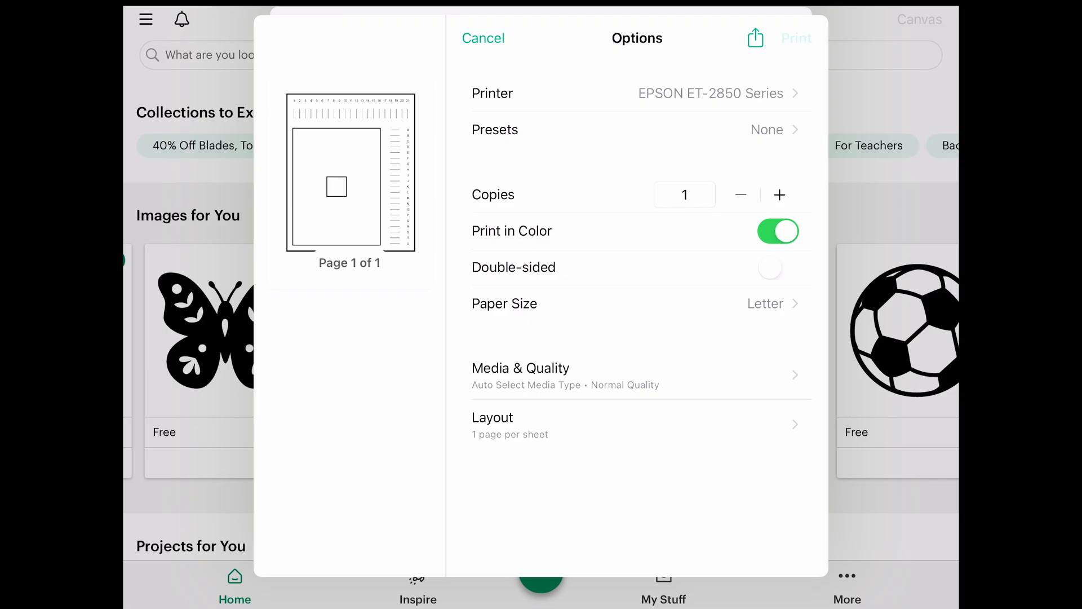
left_click(795, 38)
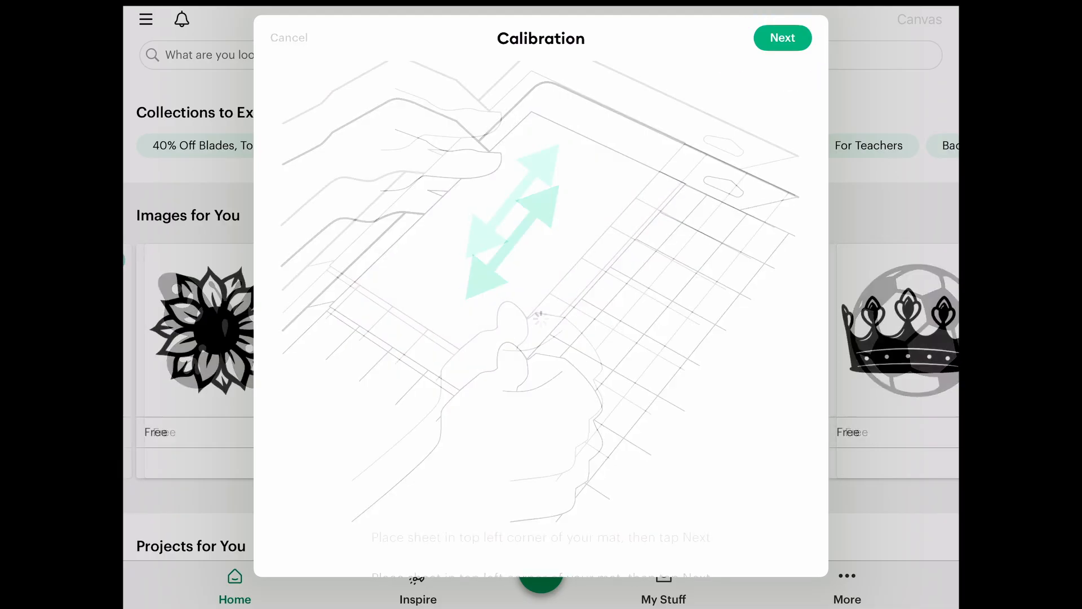
left_click(782, 37)
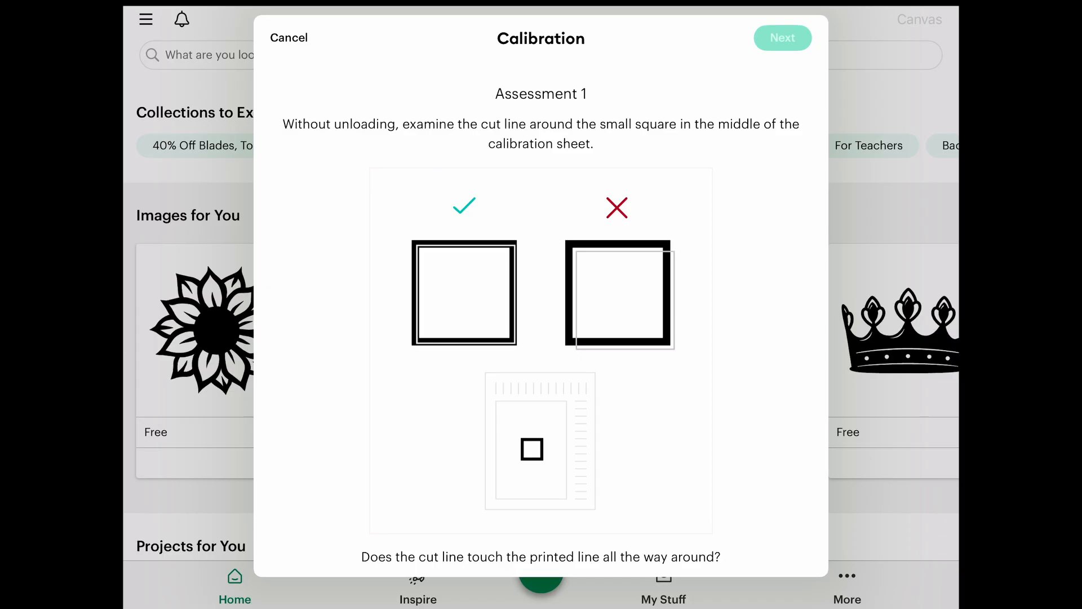
- Answer No in Assessment 1 so calibration continues to basic calibration
scroll("down", 3)
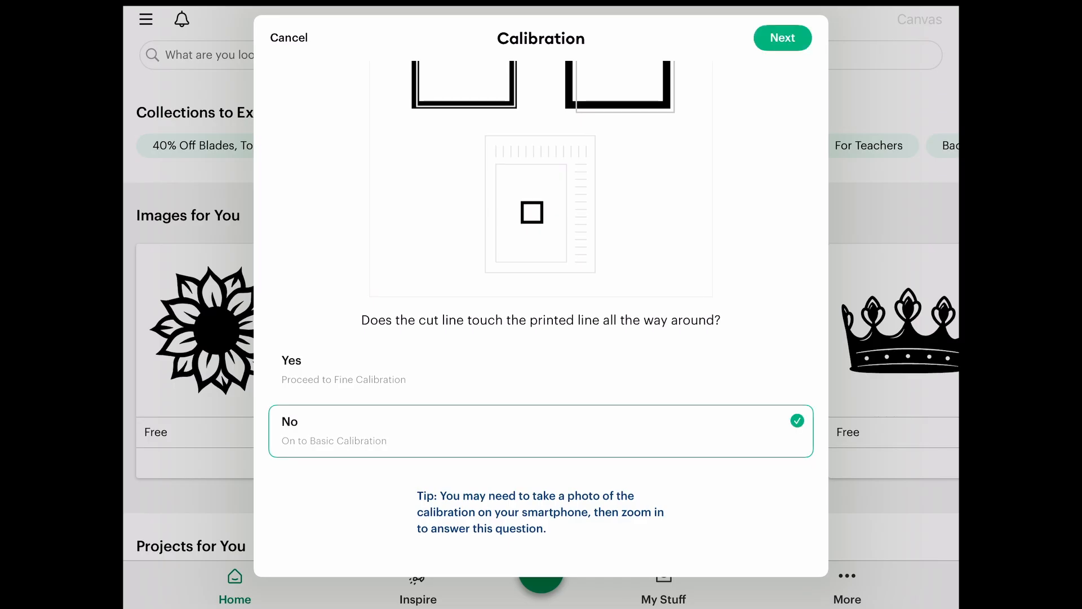
left_click(782, 38)
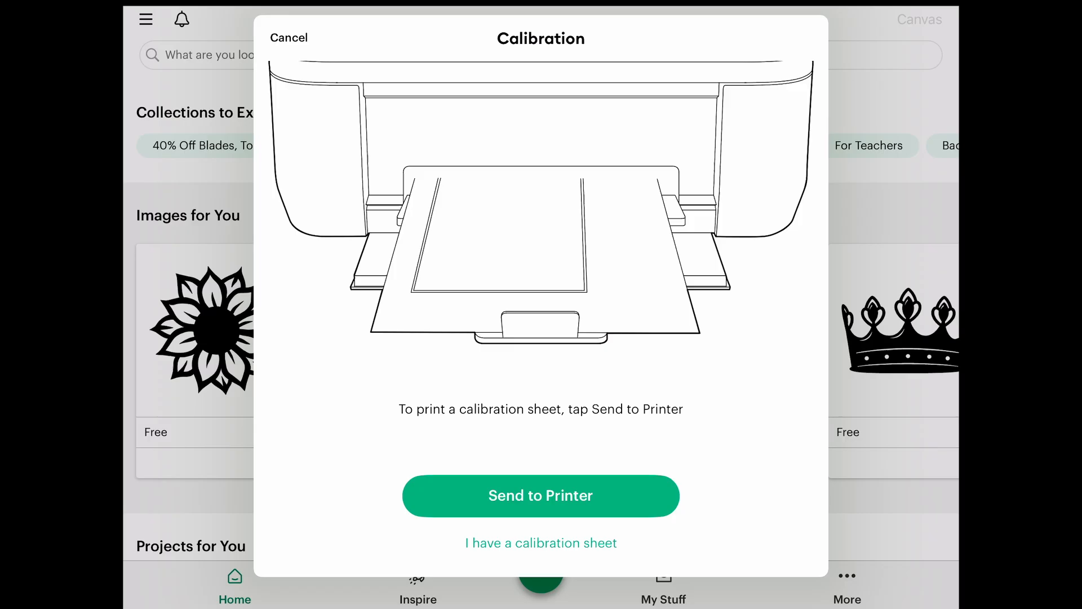
- Print and cut a fresh sheet, then answer Yes that the cut line touches all around
left_click(540, 496)
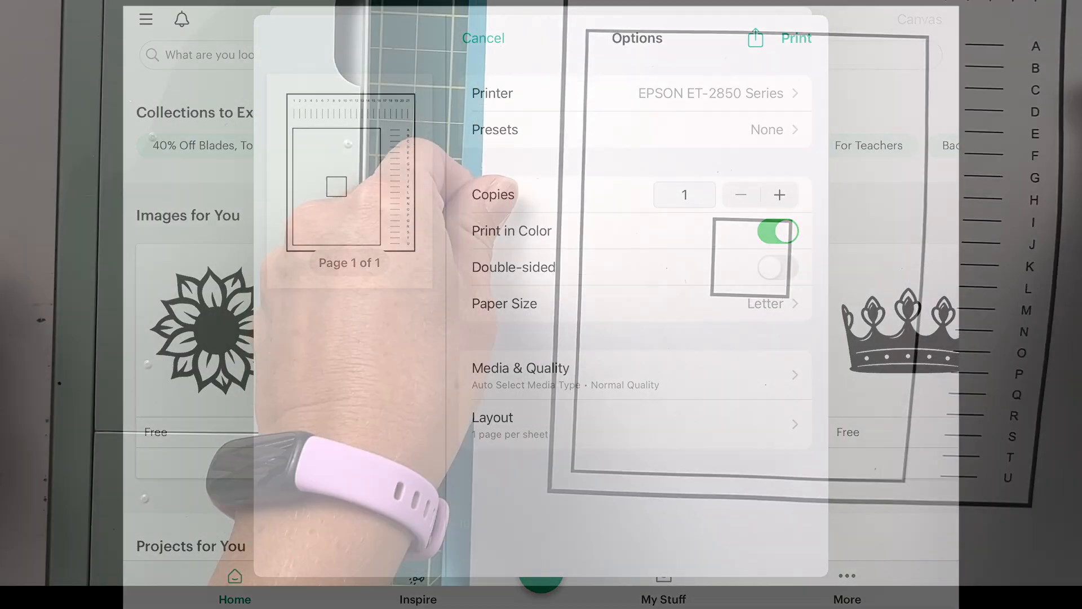
left_click(795, 38)
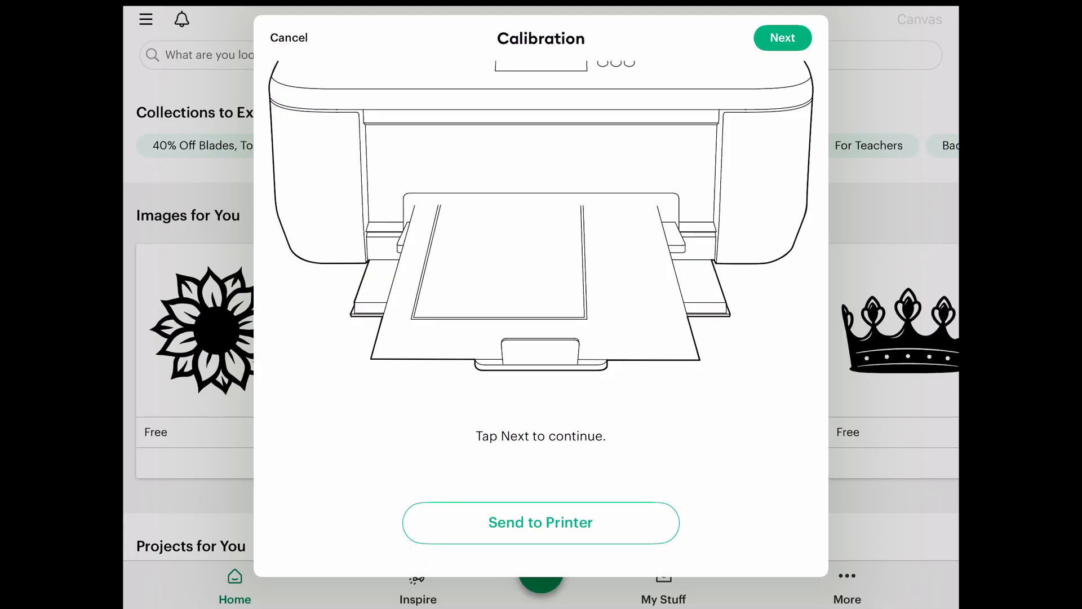
left_click(783, 38)
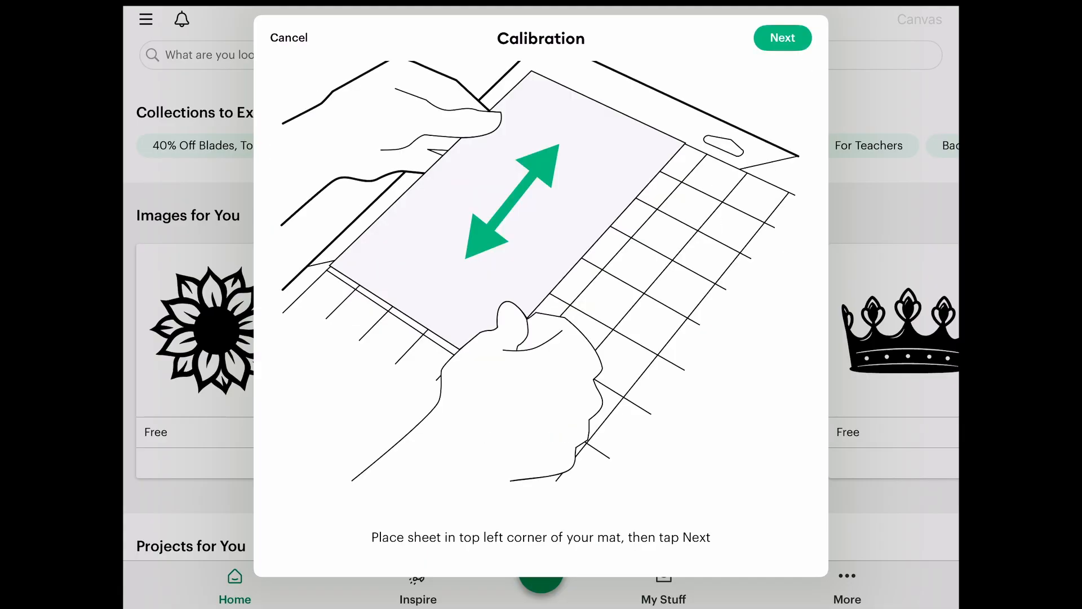
left_click(783, 37)
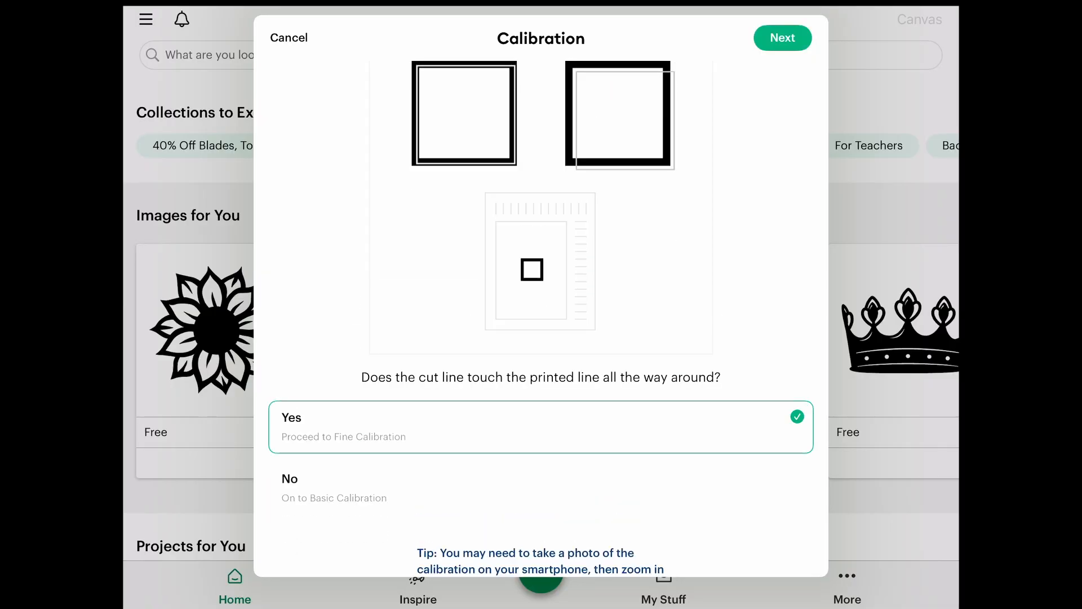
left_click(782, 37)
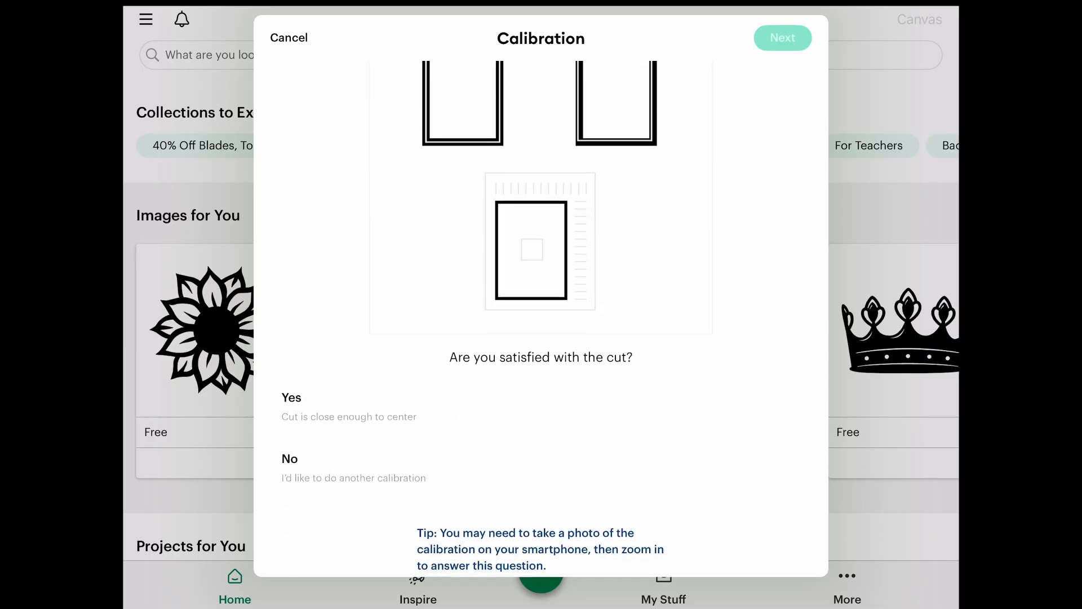
- Answer Yes that the cut is centered, reach Calibration Complete and close back to Home
left_click(540, 407)
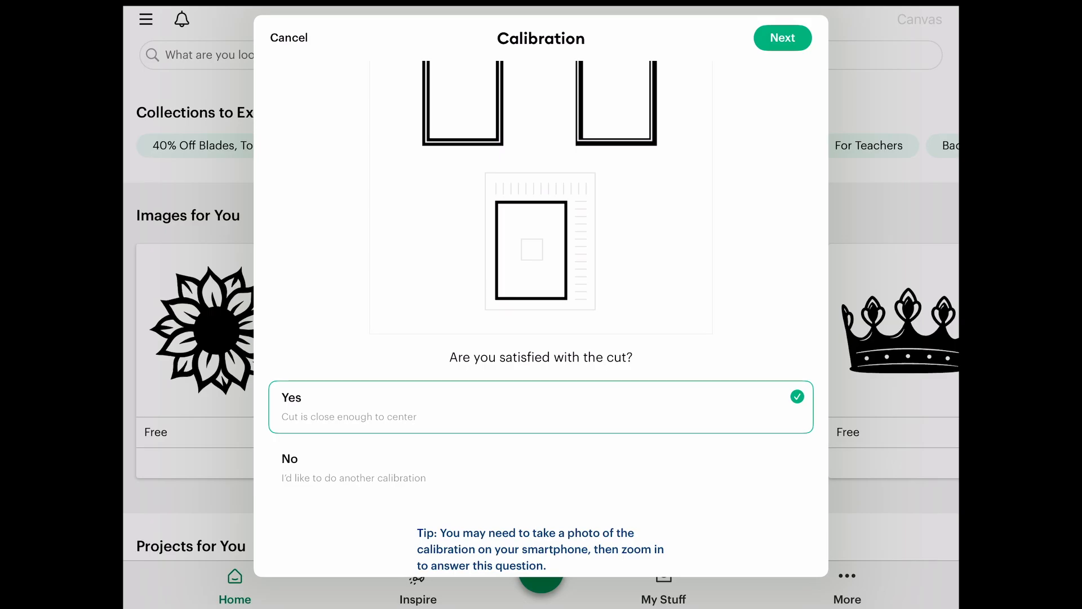
left_click(782, 38)
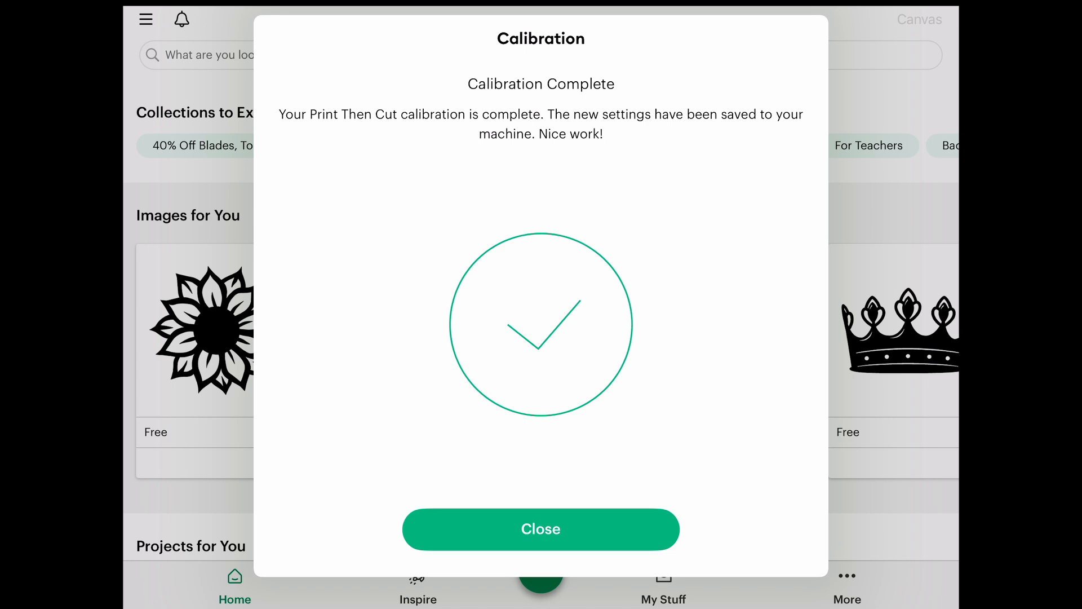
left_click(540, 528)
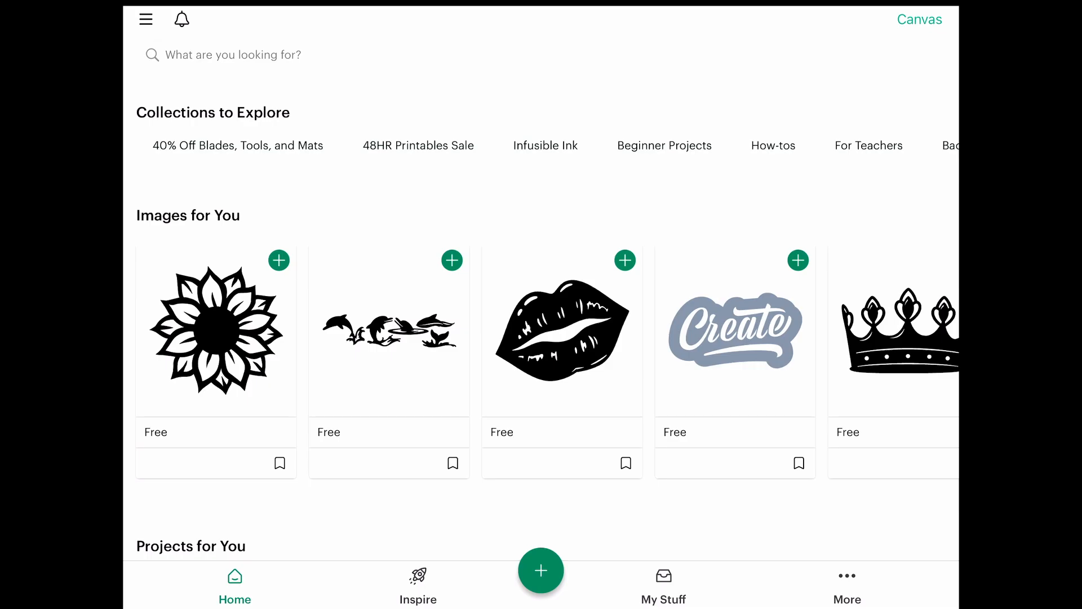